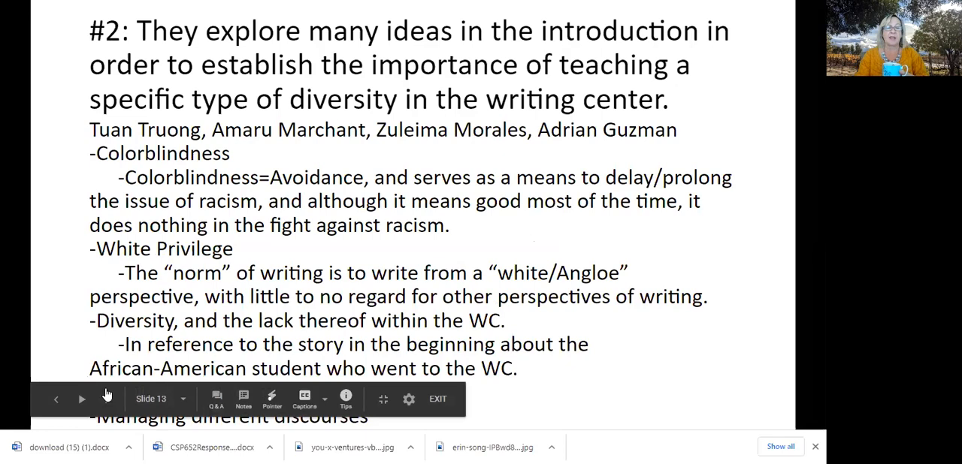
pyautogui.moveTo(534, 384)
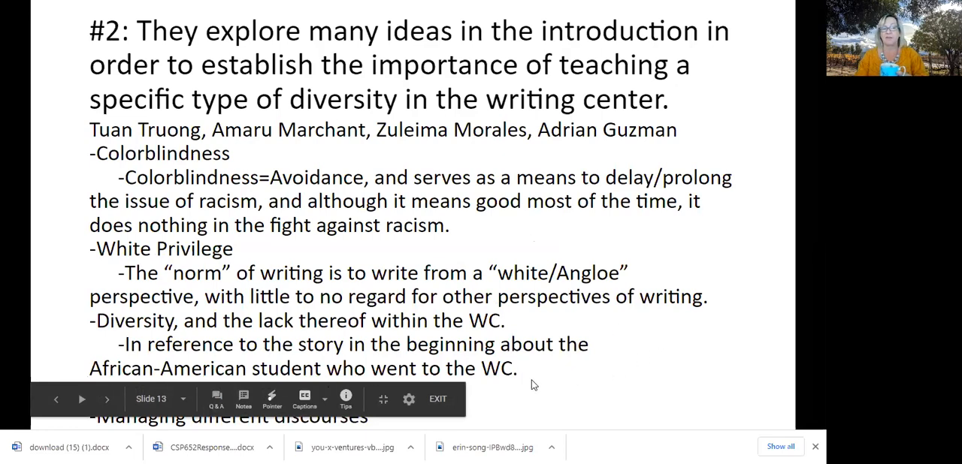
pyautogui.moveTo(544, 280)
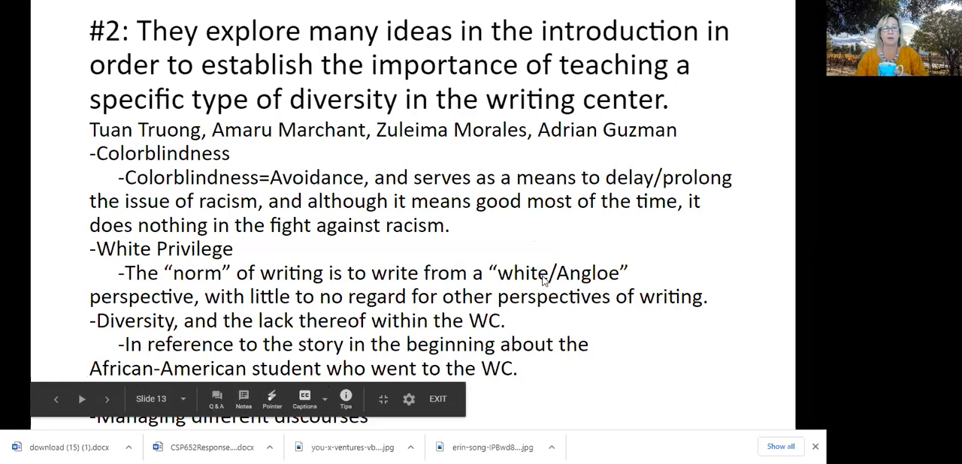
# - Advance the presentation to group #4's slide on teaching diversity in the writing center
pyautogui.click(107, 399)
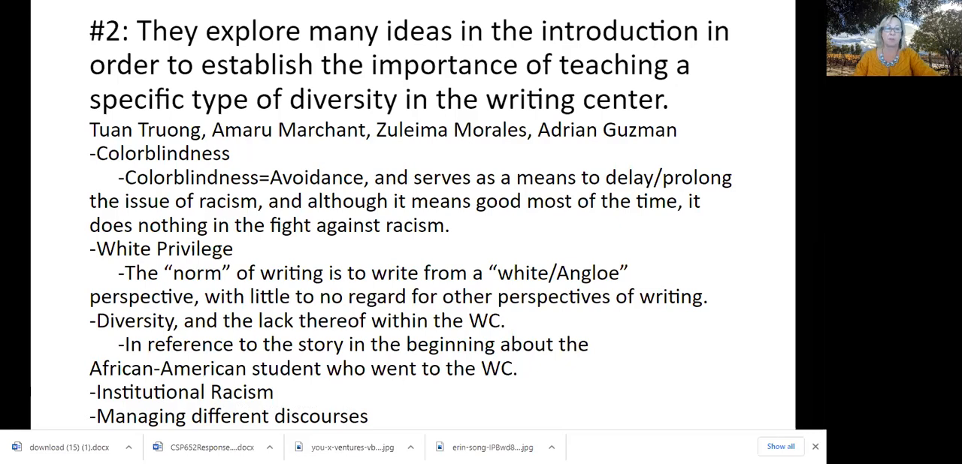
pyautogui.press('Right')
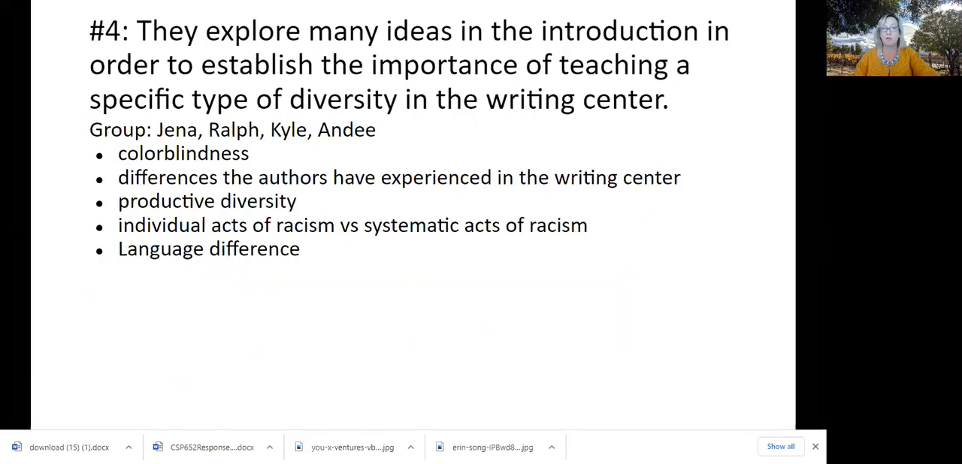
# - Advance to the Narrowed Topics slide listing eight literacy-education research topics
pyautogui.press('right')
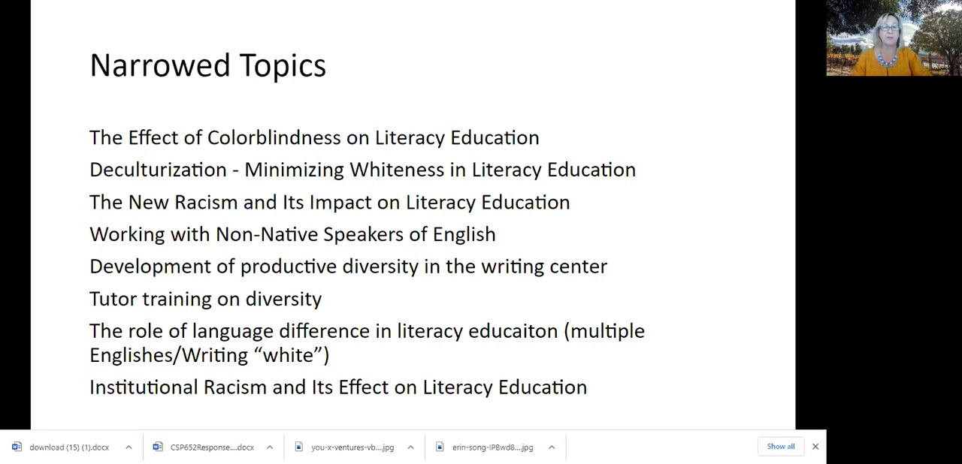
pyautogui.moveTo(514, 25)
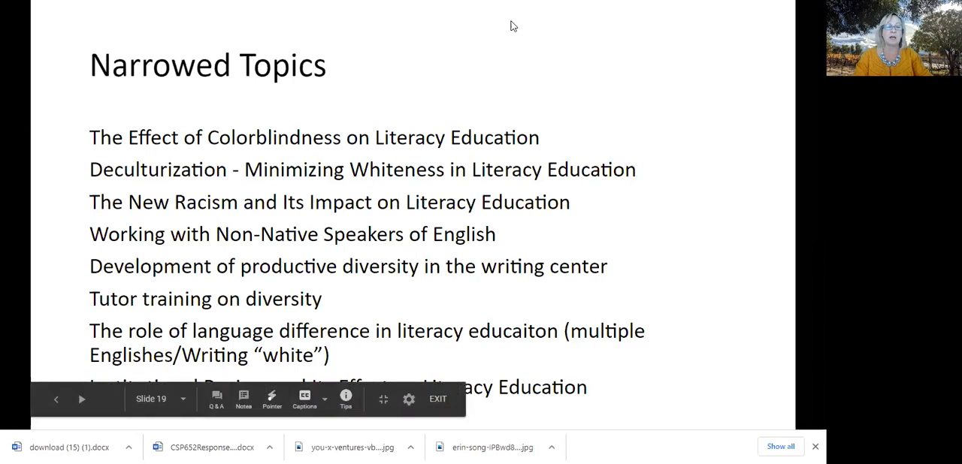
pyautogui.moveTo(616, 36)
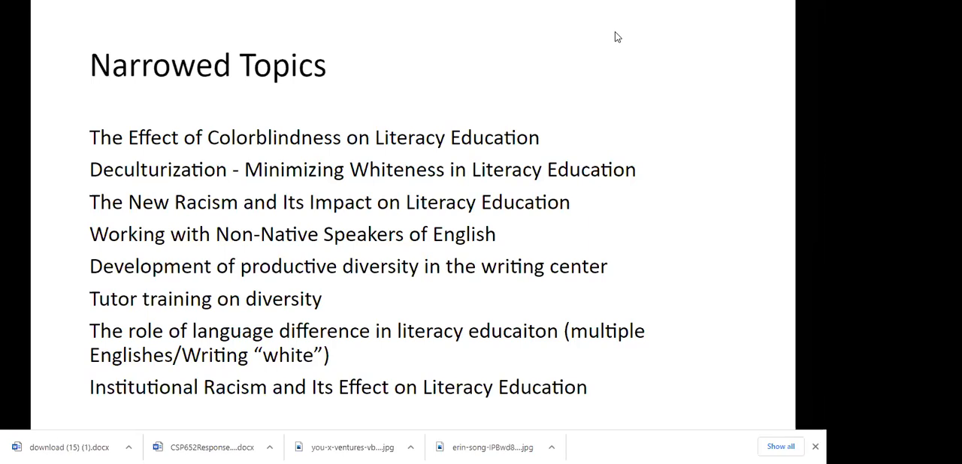
pyautogui.moveTo(559, 299)
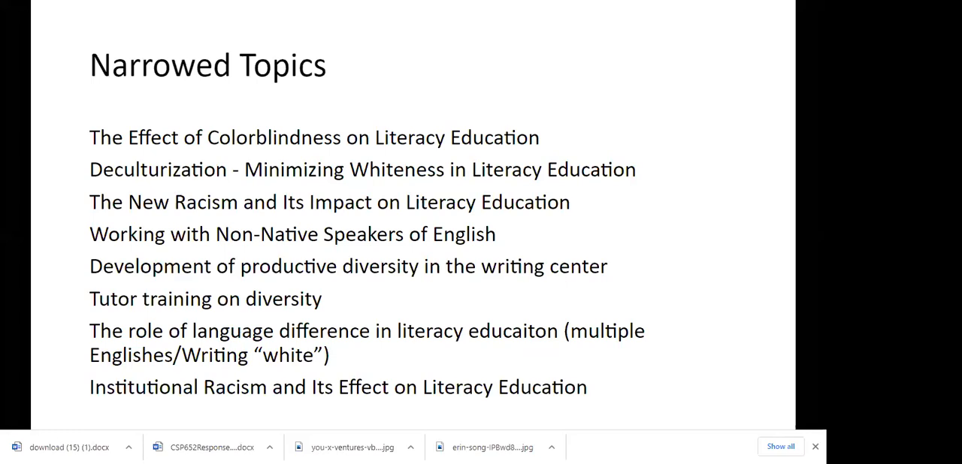
pyautogui.moveTo(321, 316)
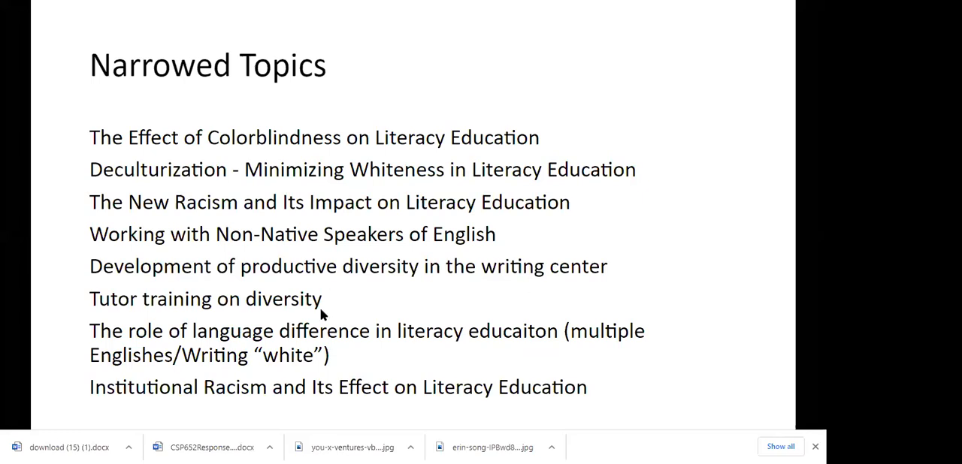
pyautogui.moveTo(219, 357)
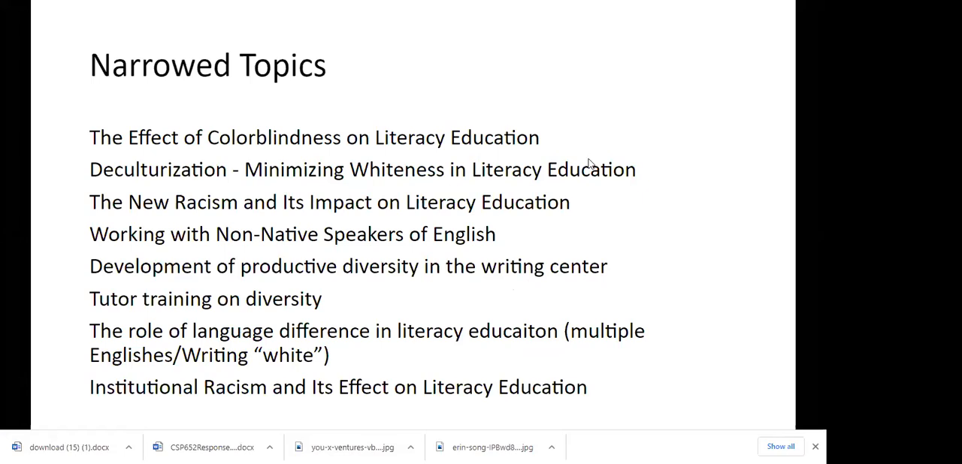
pyautogui.moveTo(598, 153)
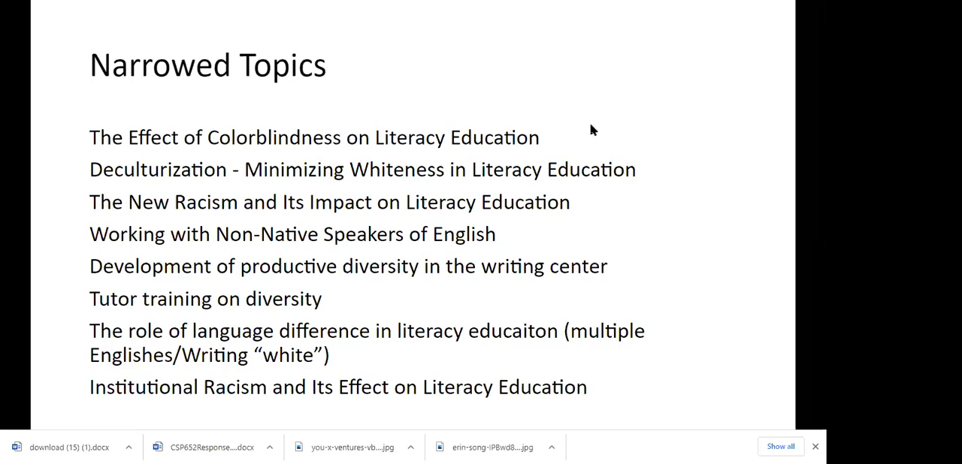
pyautogui.moveTo(580, 51)
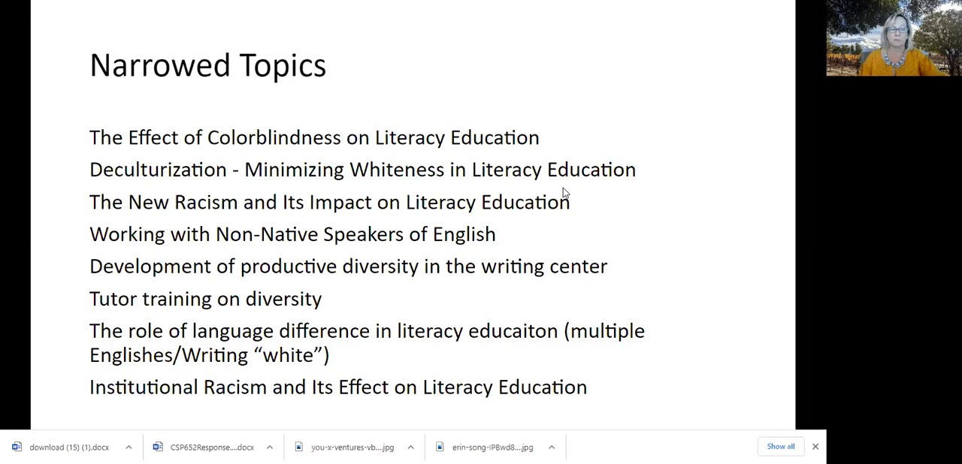
pyautogui.moveTo(474, 40)
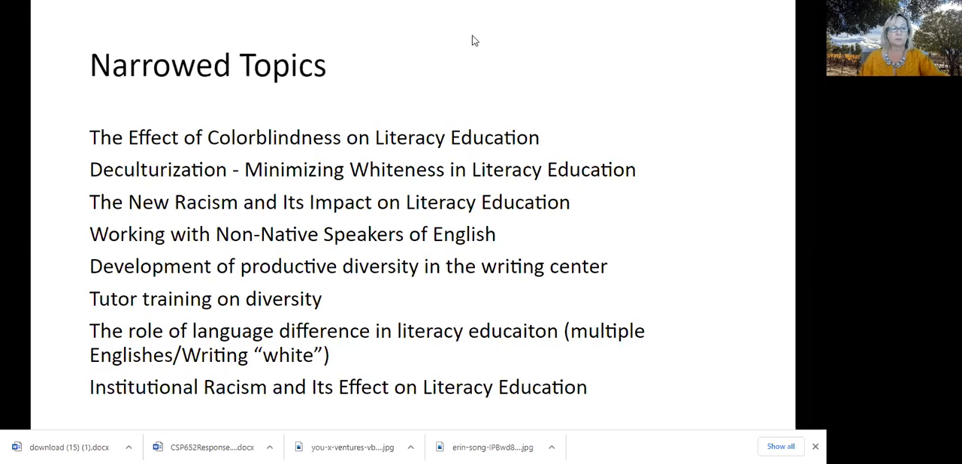
pyautogui.moveTo(493, 27)
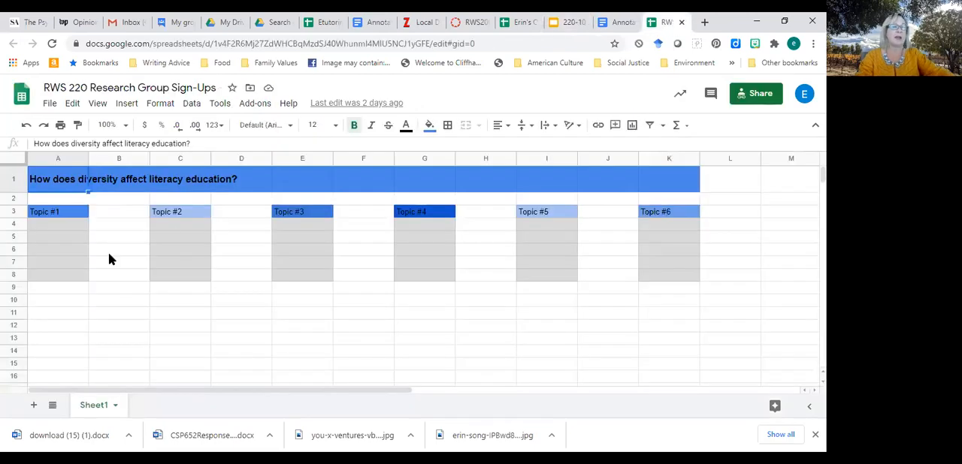
# - Name Topics #1–#4: colorblindness, language difference, institutional racism, decolonization
pyautogui.doubleClick(44, 210)
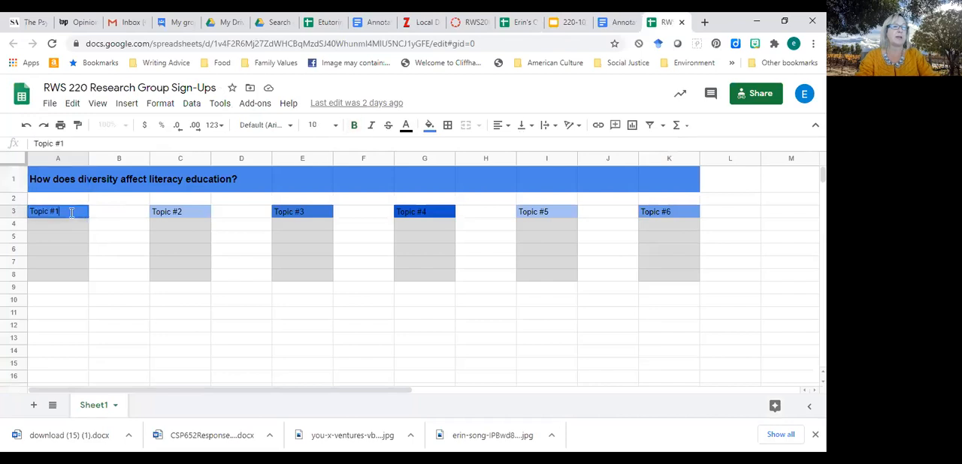
pyautogui.write(': colorblindness')
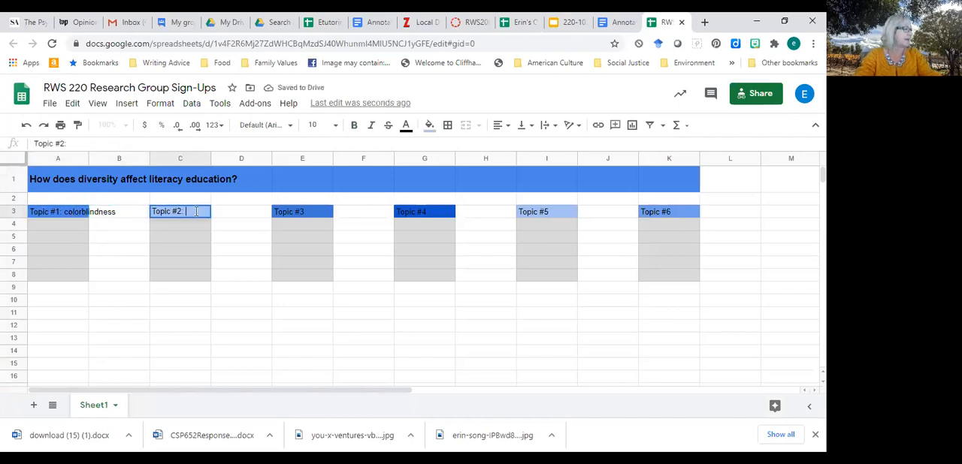
pyautogui.write('language di')
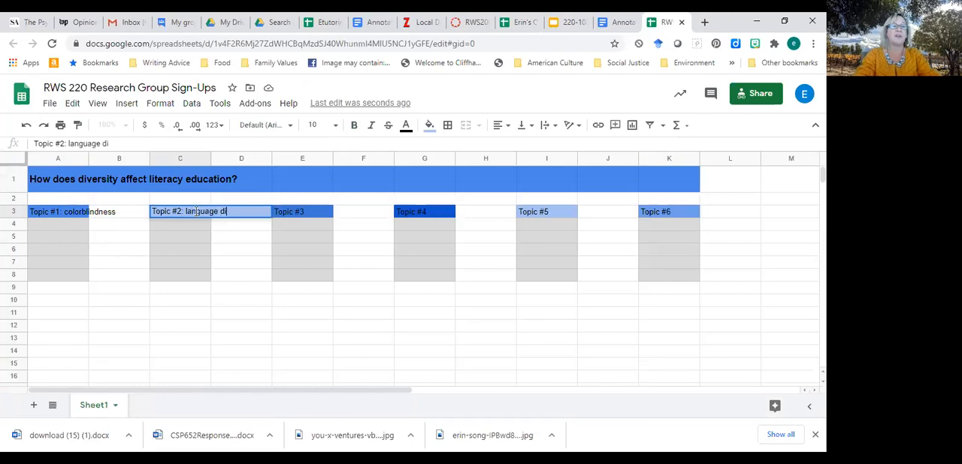
pyautogui.write('fference')
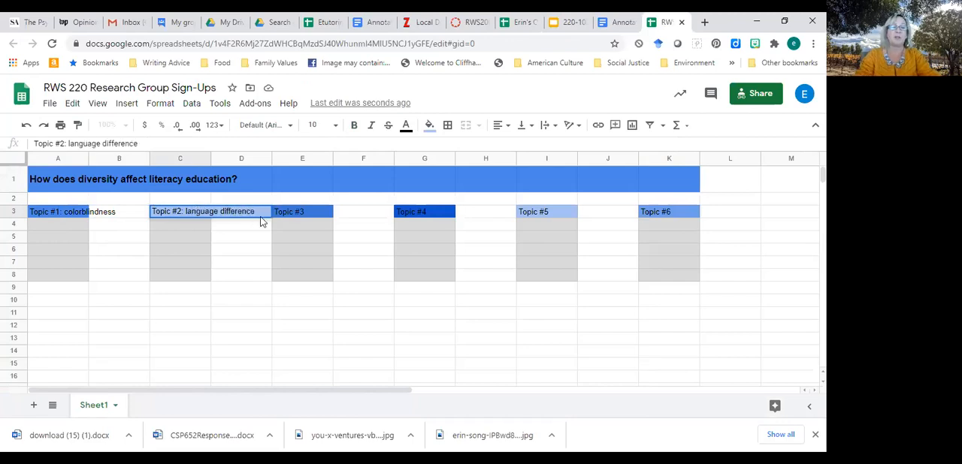
pyautogui.click(302, 211)
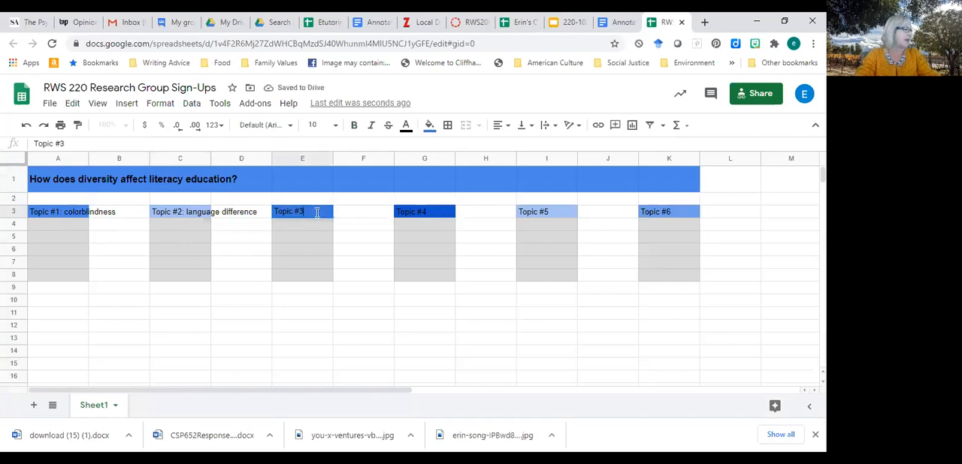
pyautogui.write('institutinoal')
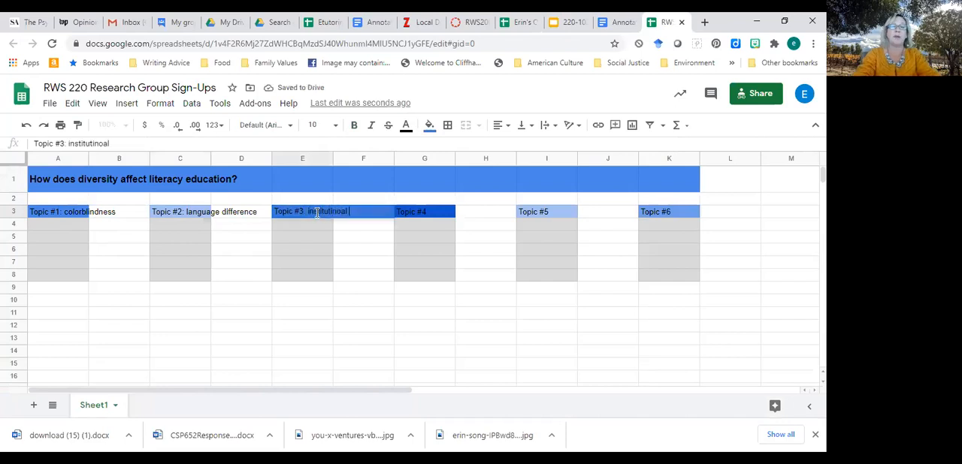
pyautogui.write('racism')
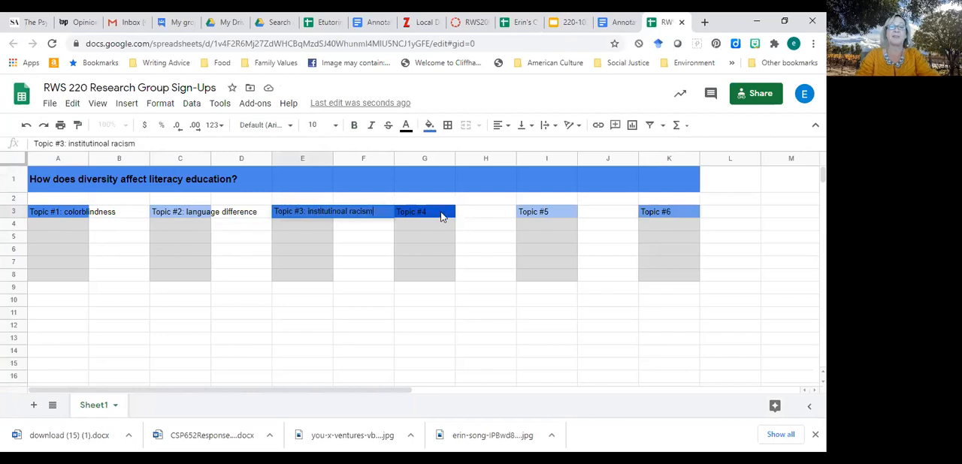
pyautogui.click(423, 210)
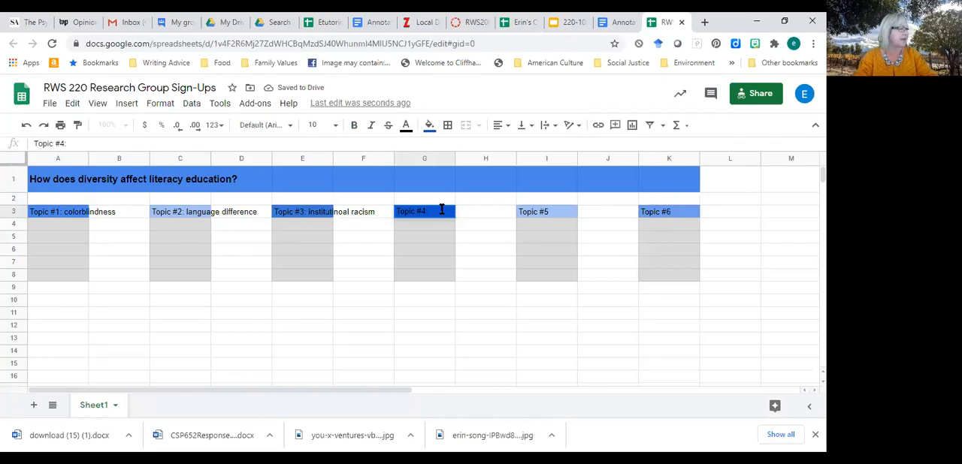
pyautogui.write('deculturiza')
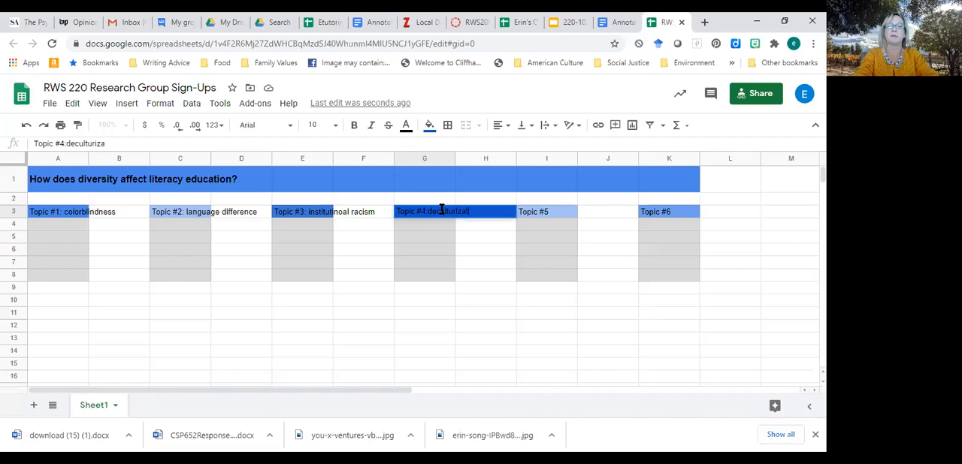
# - Enter Topic #5 on working with non-native speakers and edit its wording
pyautogui.click(547, 210)
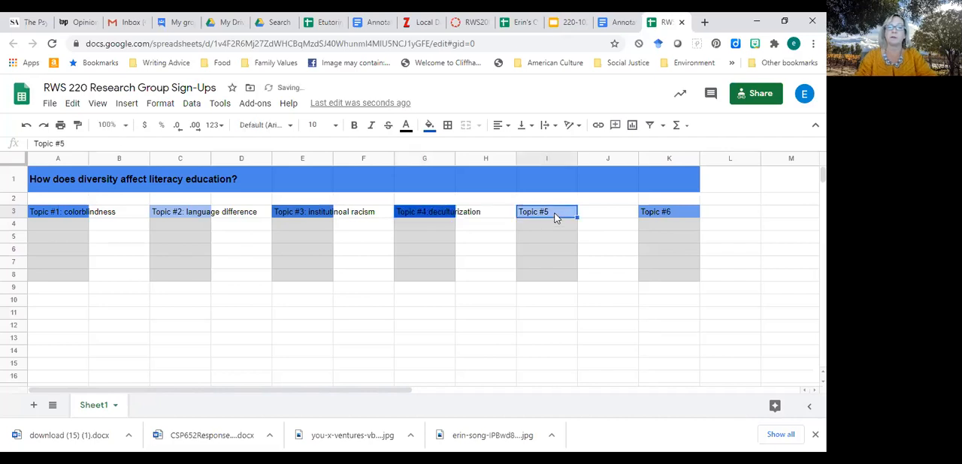
pyautogui.write('working with non-narive speakers')
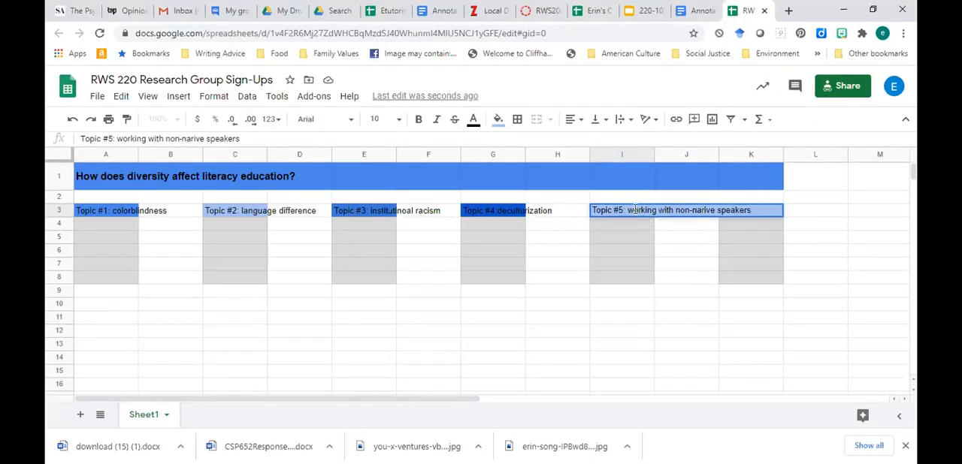
pyautogui.doubleClick(641, 210)
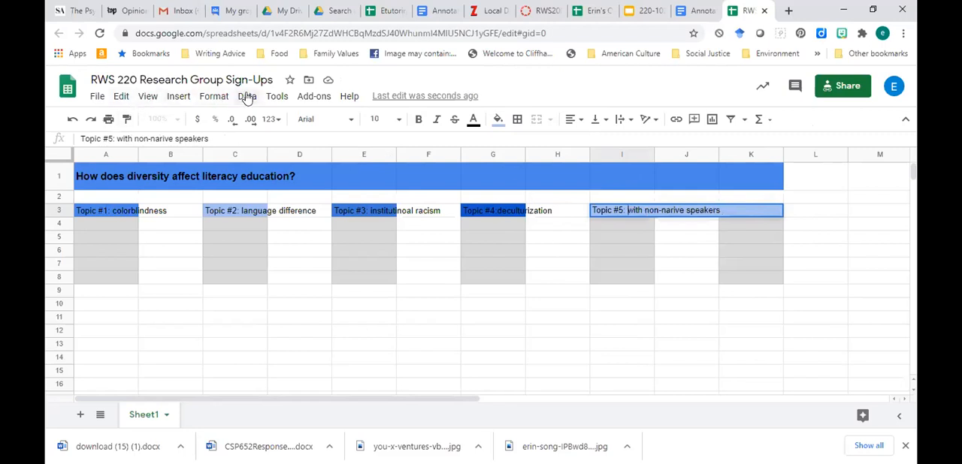
# - Wrap the Topic #5 text in its cell and name Topic #6 'THE NEW racism'
pyautogui.click(247, 96)
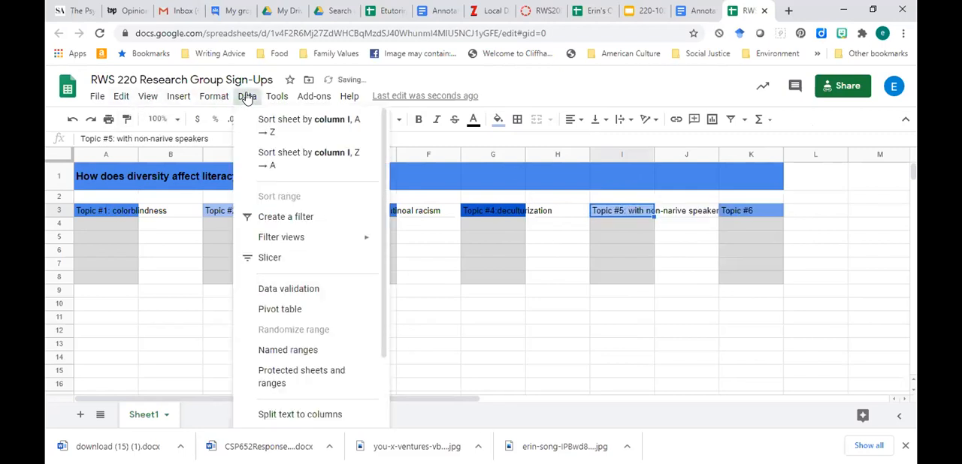
pyautogui.click(214, 96)
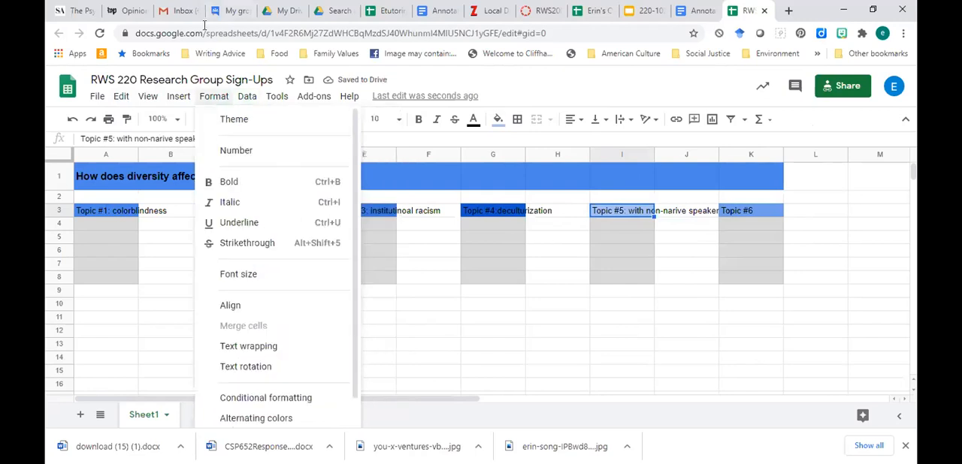
pyautogui.moveTo(248, 346)
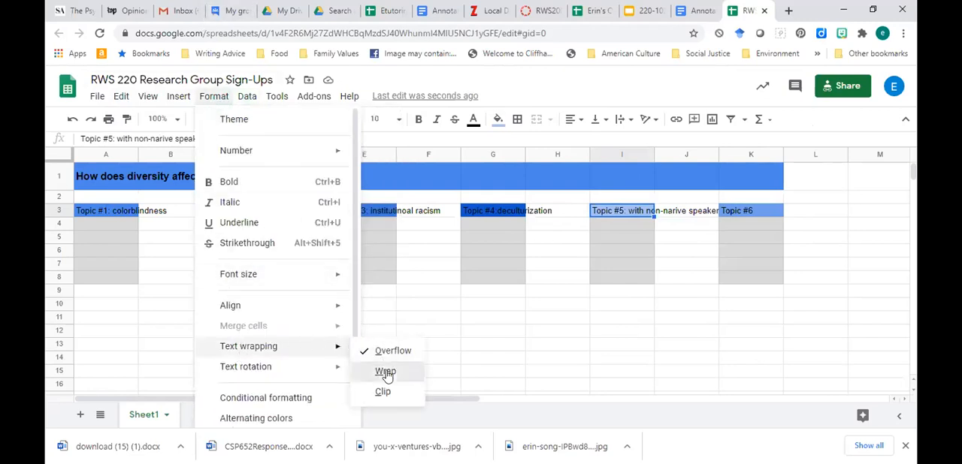
pyautogui.click(385, 373)
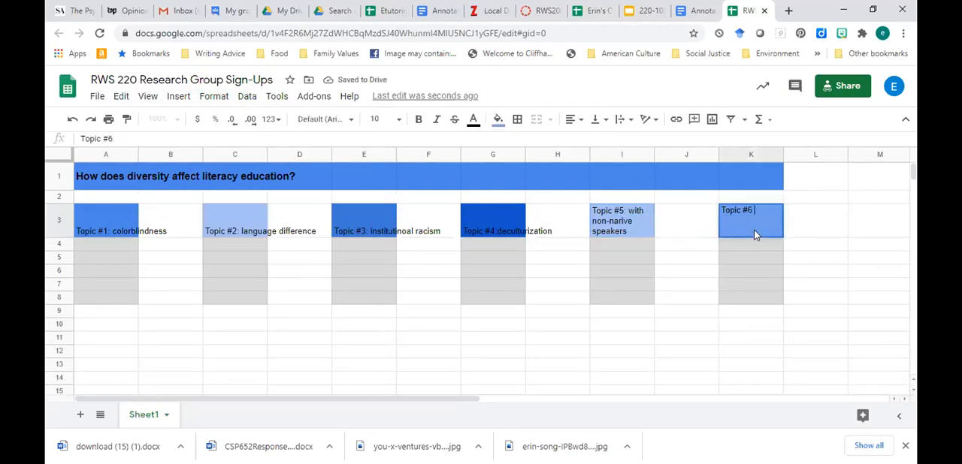
pyautogui.write('THE NW')
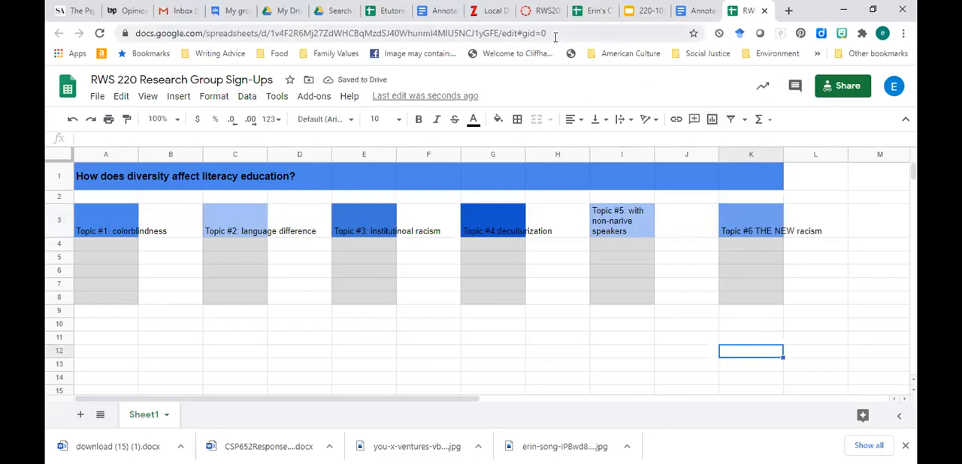
pyautogui.moveTo(593, 24)
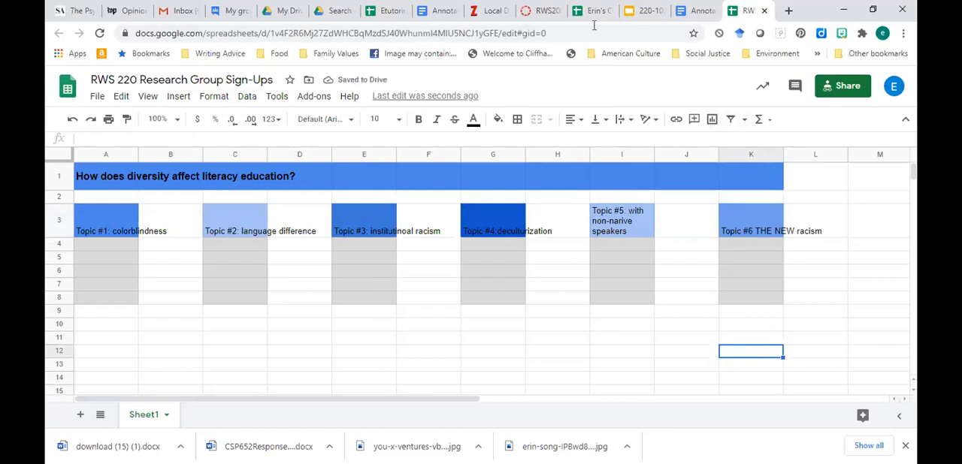
pyautogui.moveTo(585, 24)
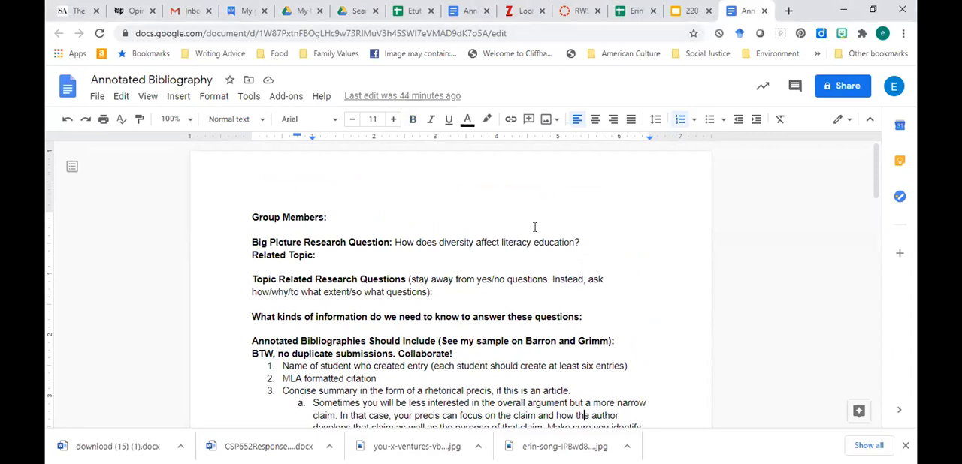
pyautogui.moveTo(165, 192)
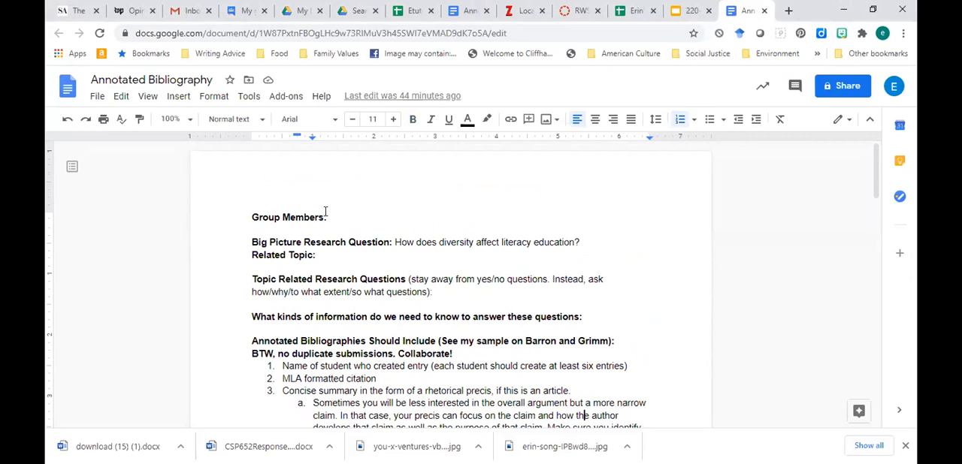
pyautogui.moveTo(704, 119)
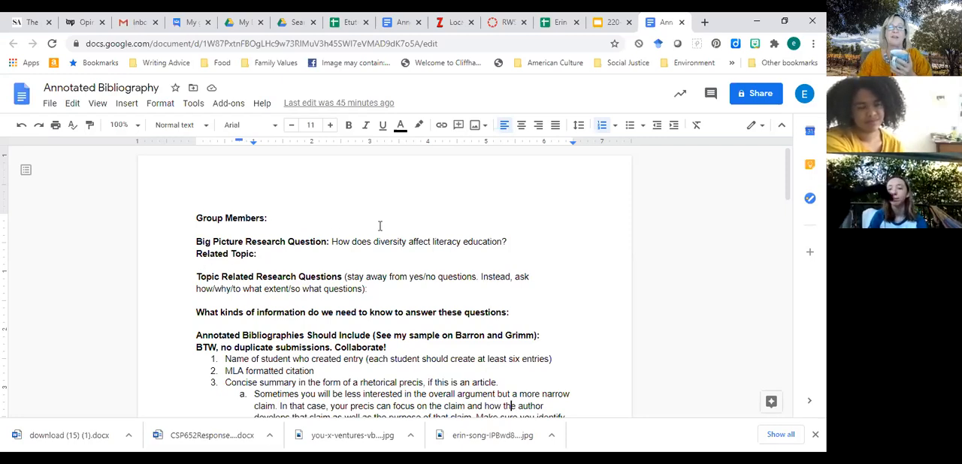
pyautogui.scroll(-3)
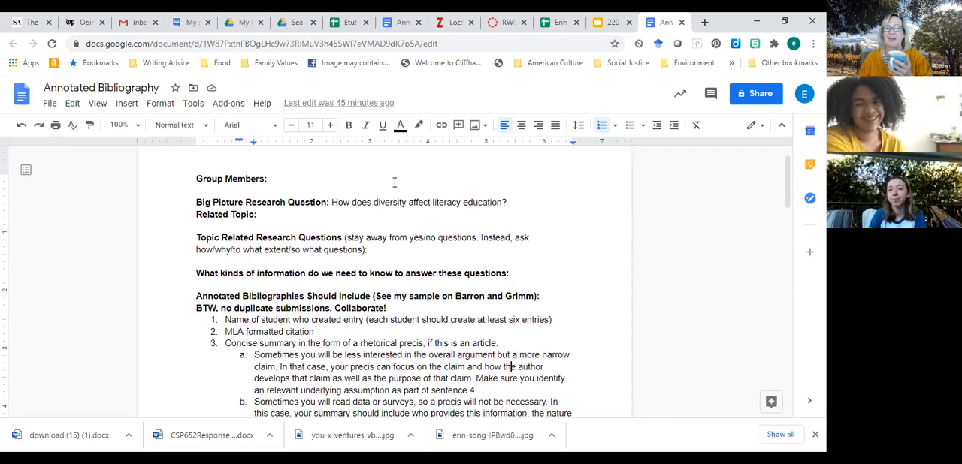
pyautogui.scroll(-3)
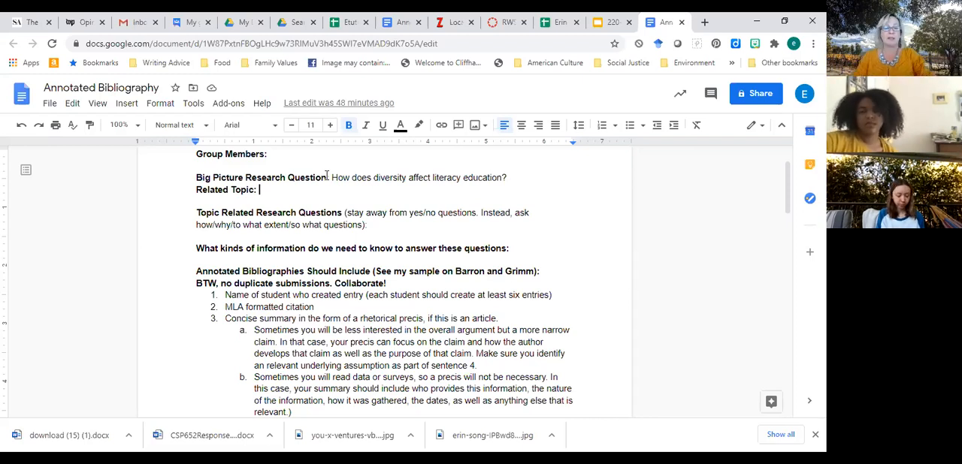
# - Fill Related Topic with 'NAME YOUR TOPIC' and add empty bullets under the question headings
pyautogui.write('NAME YOUR TOPIC')
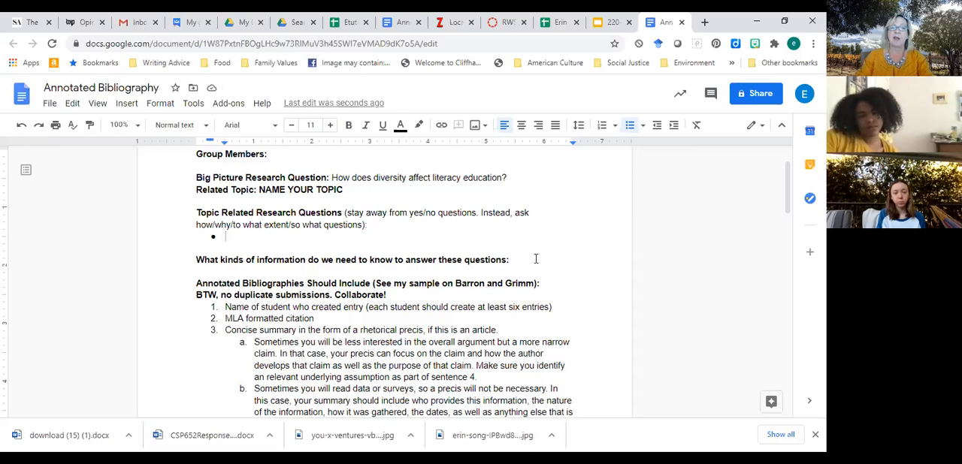
pyautogui.press('enter')
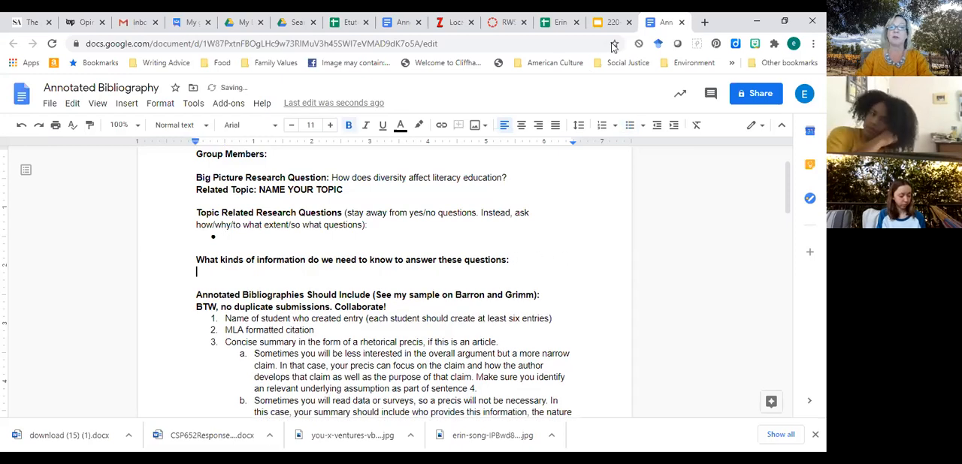
pyautogui.click(631, 125)
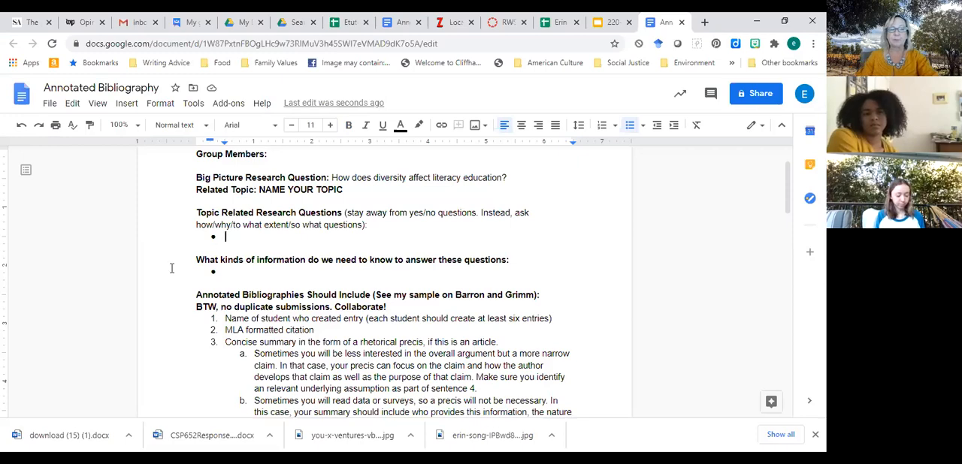
pyautogui.scroll(-3)
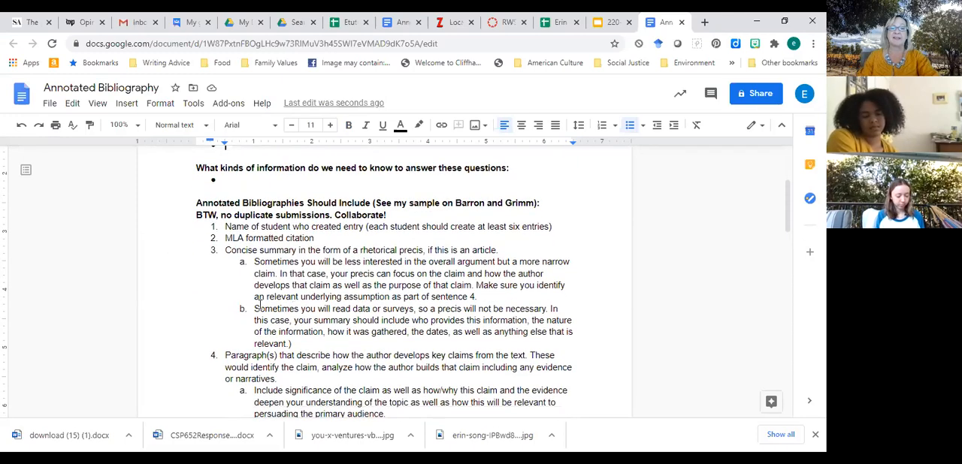
pyautogui.scroll(-3)
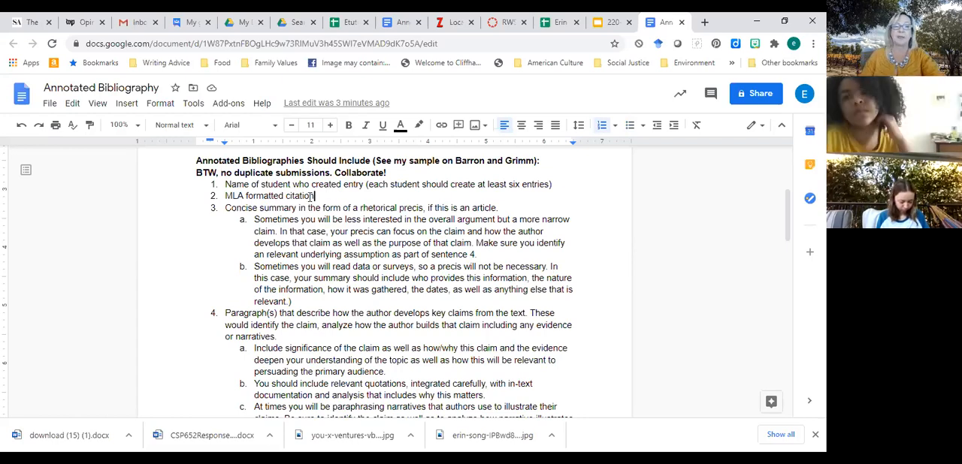
pyautogui.scroll(-3)
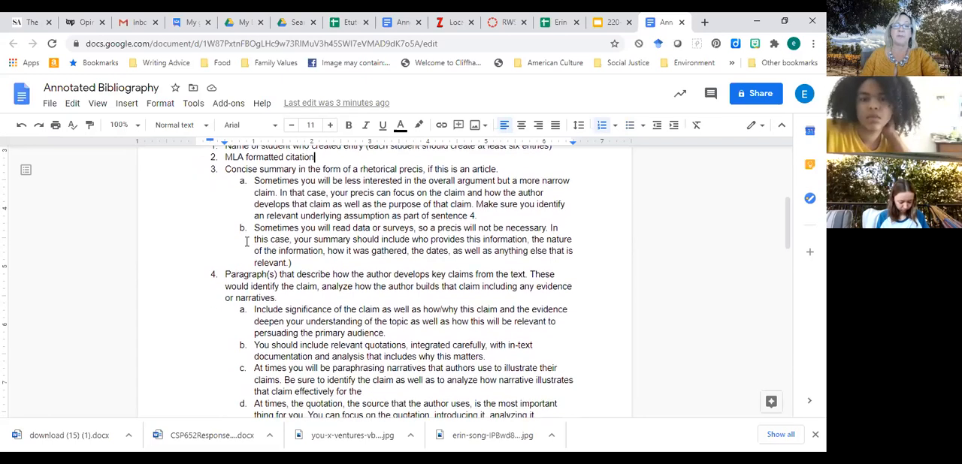
pyautogui.scroll(-3)
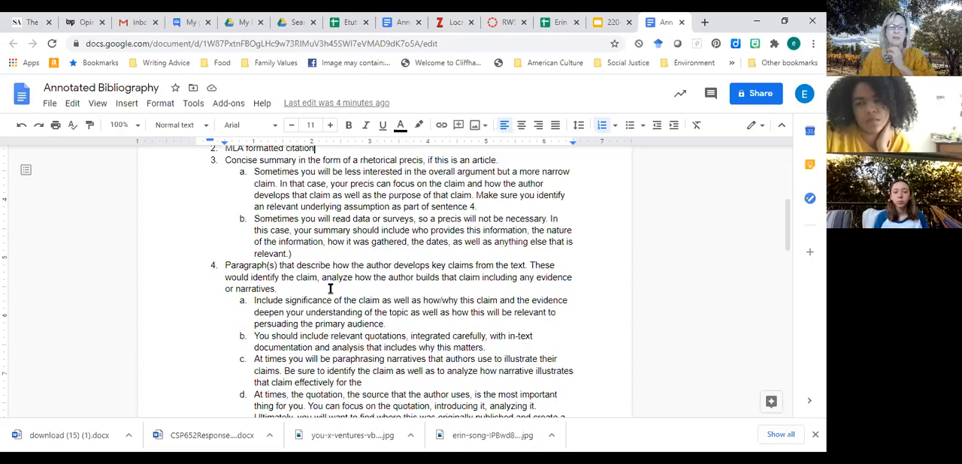
pyautogui.scroll(-3)
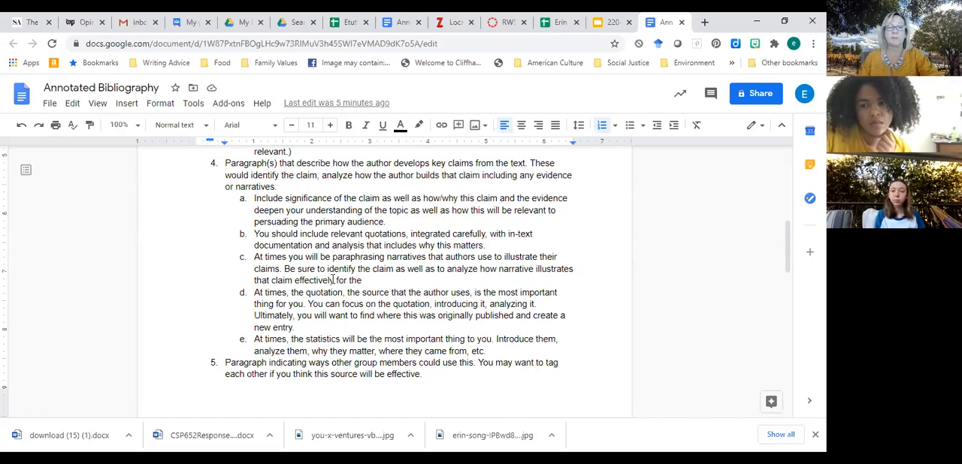
pyautogui.scroll(-3)
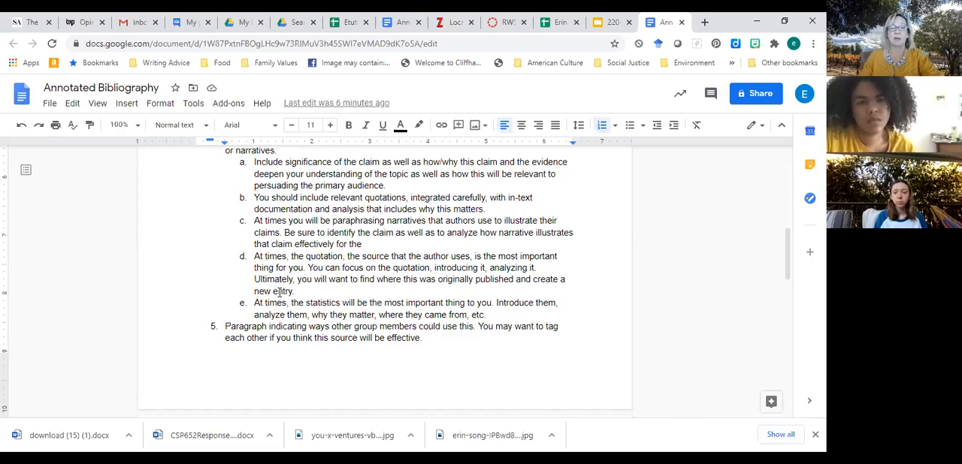
pyautogui.scroll(-3)
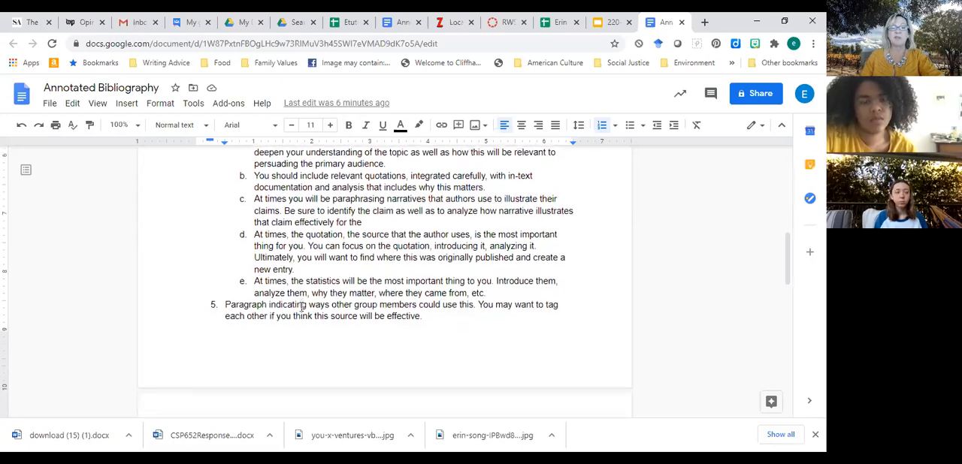
pyautogui.scroll(-3)
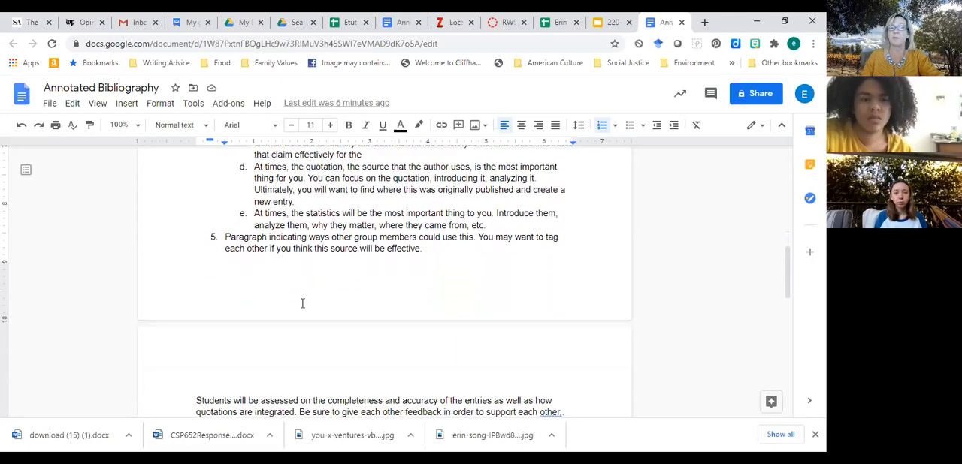
pyautogui.scroll(-3)
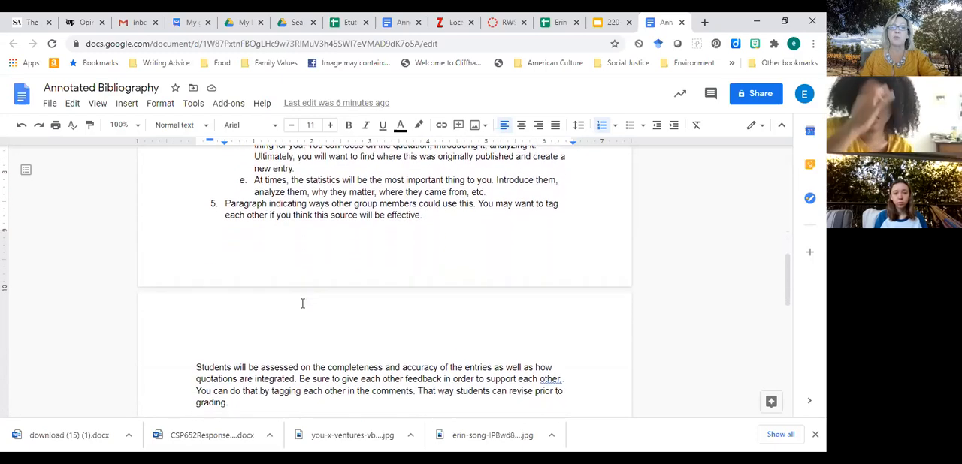
pyautogui.scroll(-3)
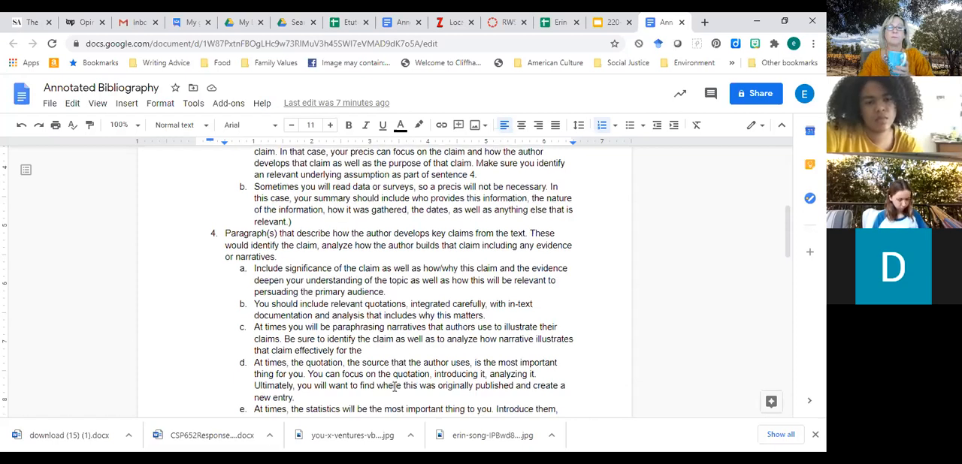
pyautogui.scroll(-3)
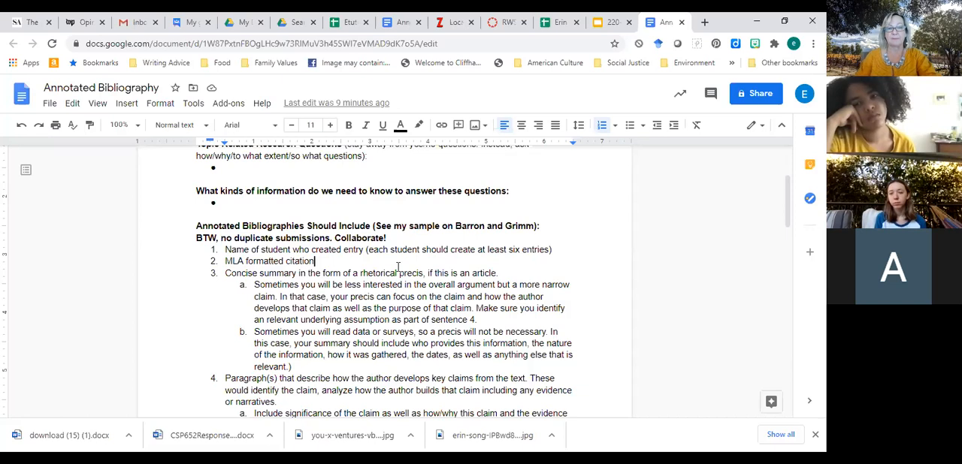
pyautogui.scroll(-3)
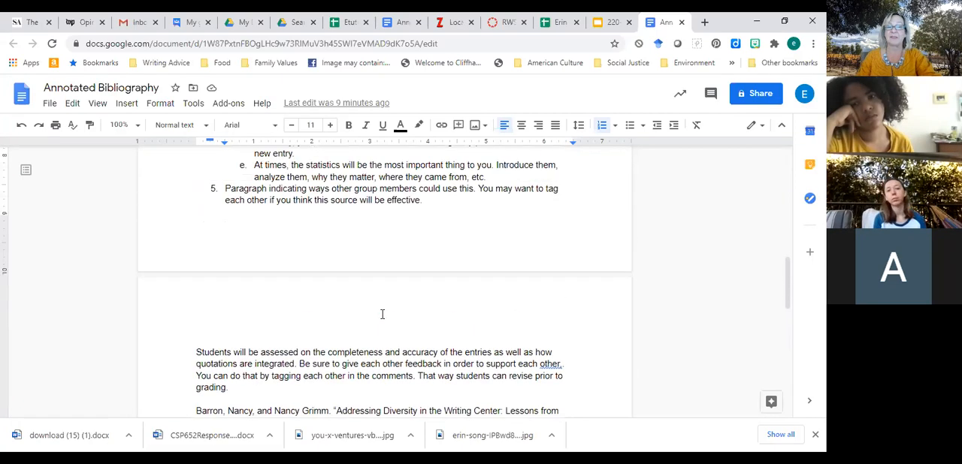
pyautogui.scroll(-3)
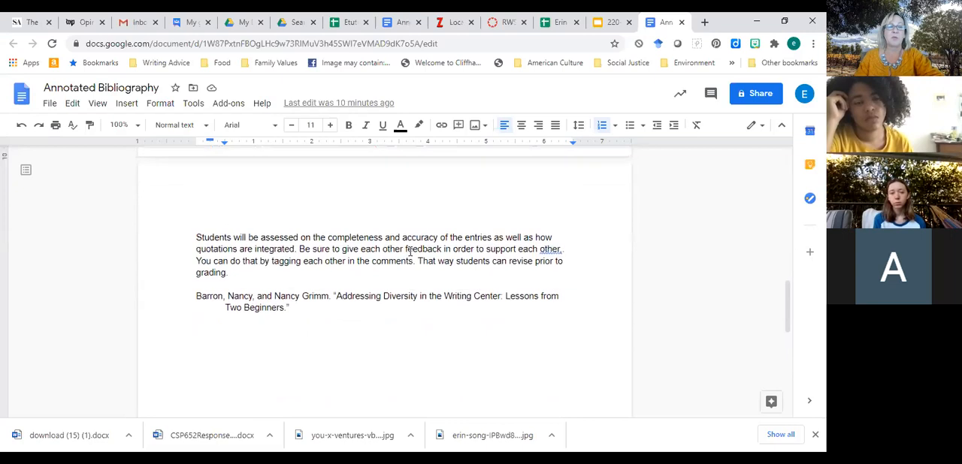
pyautogui.scroll(-3)
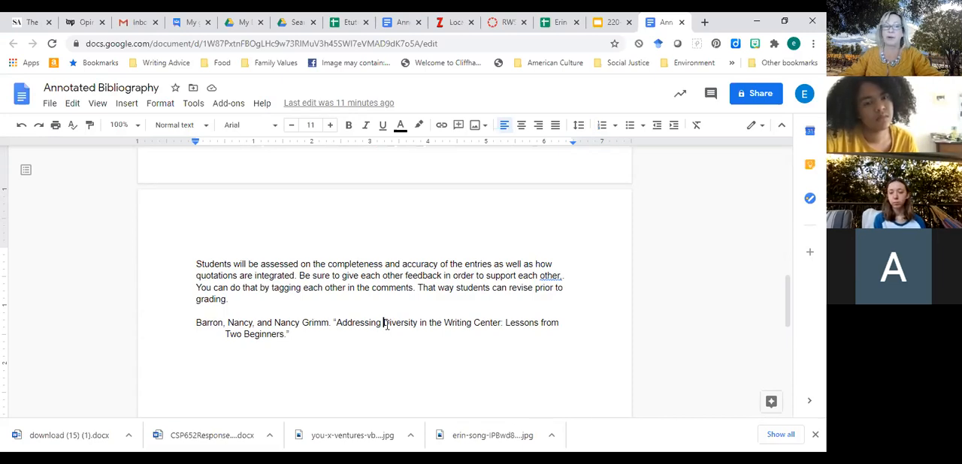
pyautogui.click(383, 321)
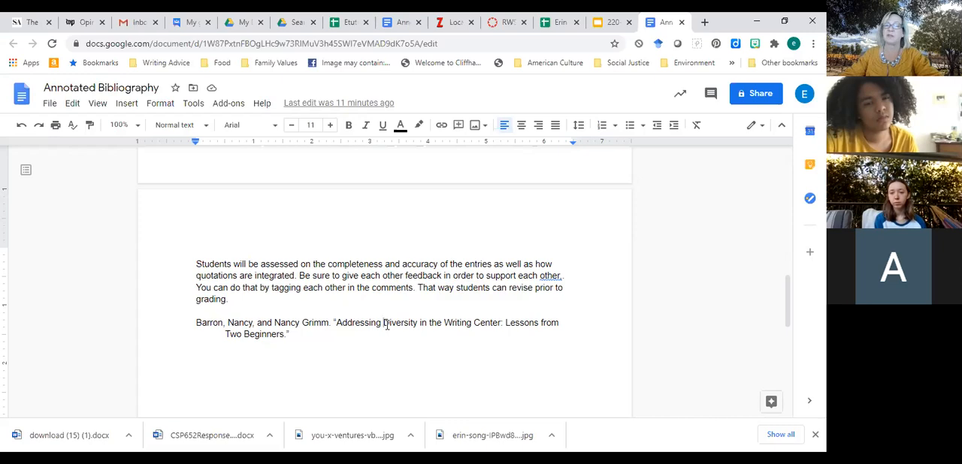